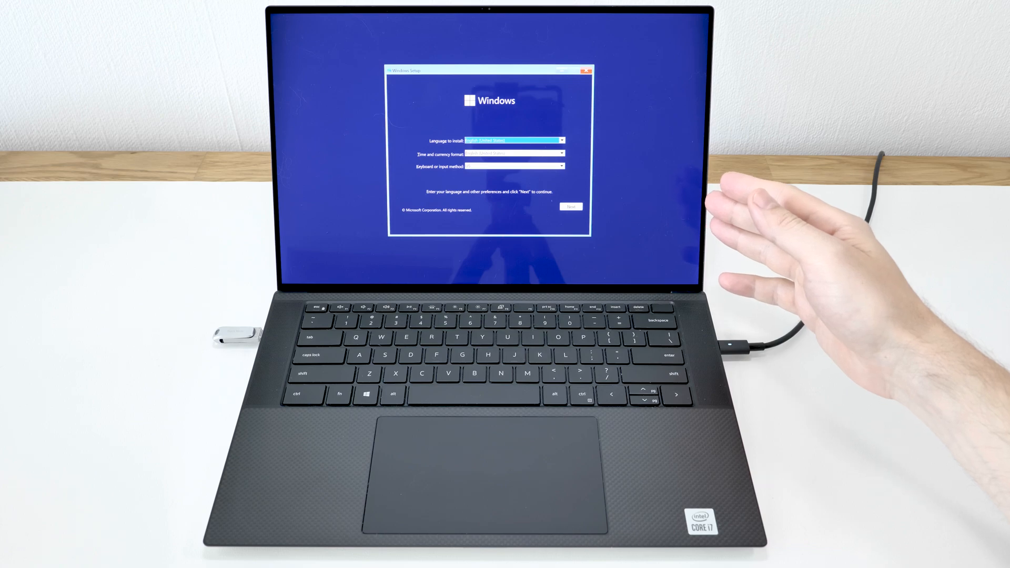
- Bring up an administrator Command Prompt over the Windows Setup language screen with Shift+F10
key("shift+f10")
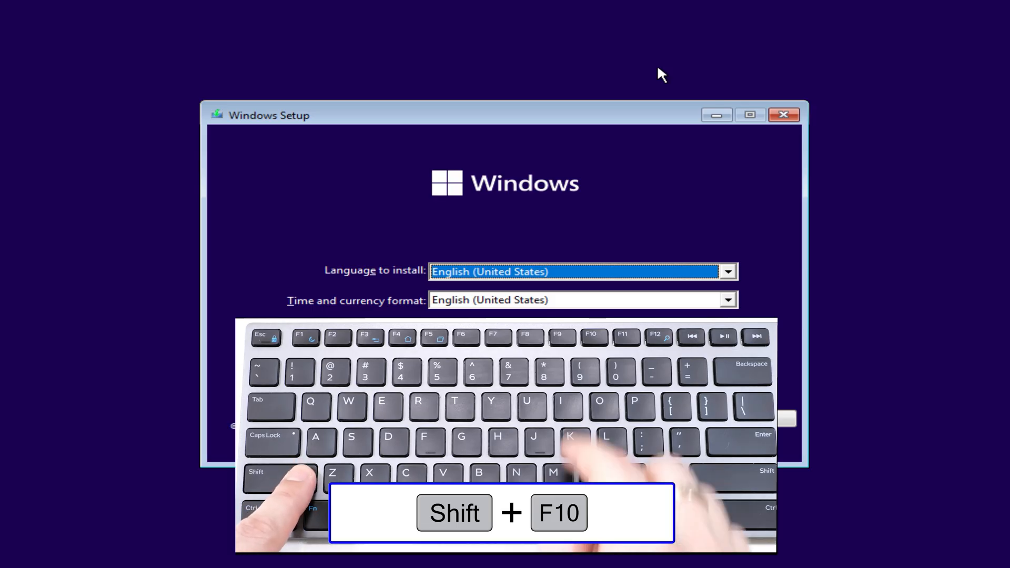
key("shift+f10")
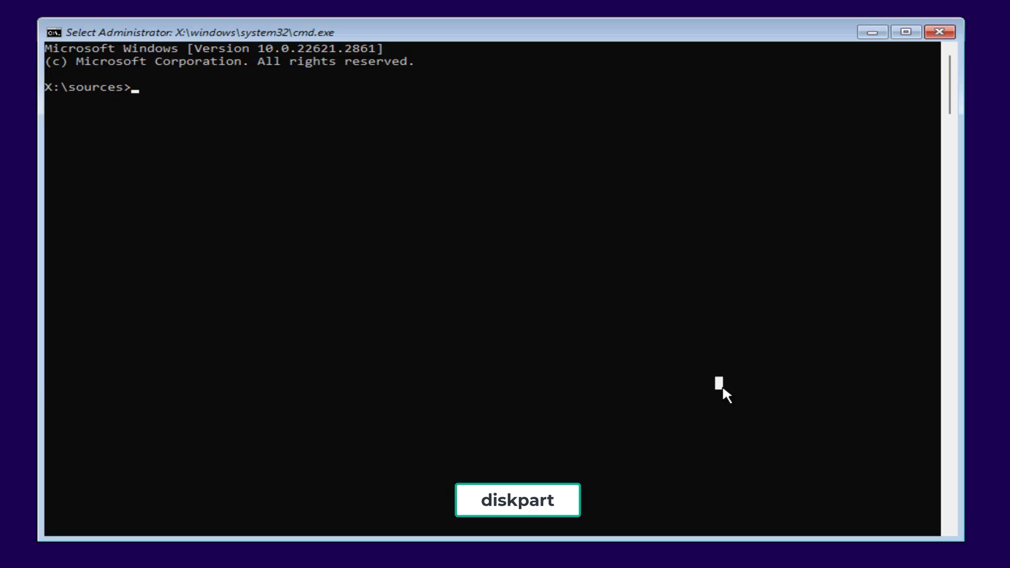
- Start diskpart and list the volumes to find the 64 GB Windows partition
type("dis")
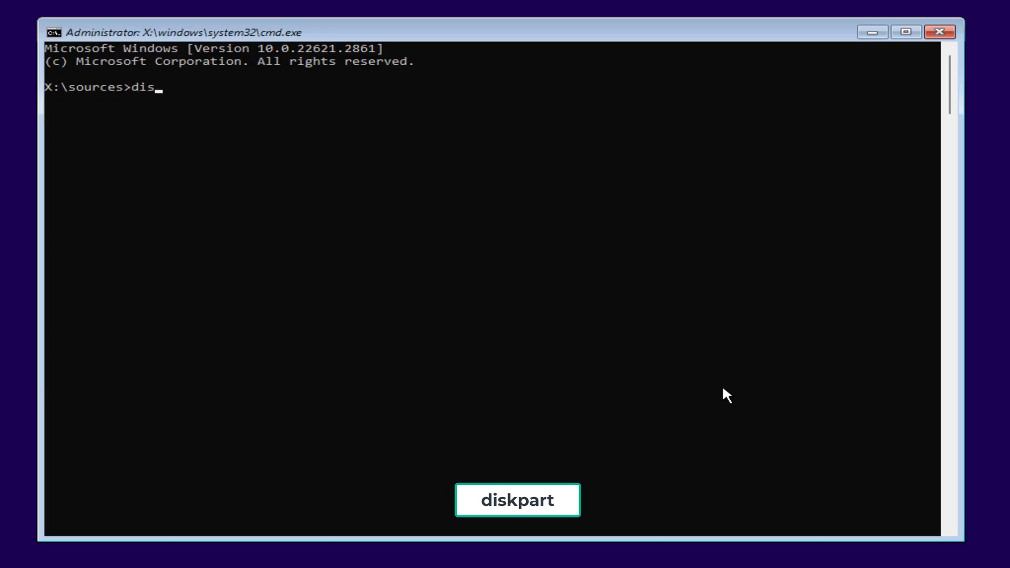
type("kpart")
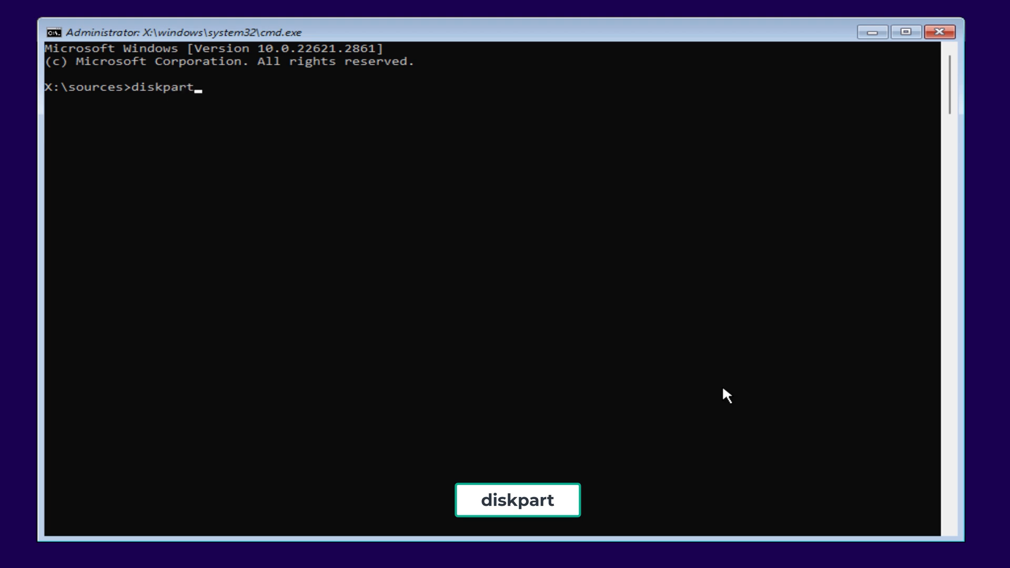
type("list vo")
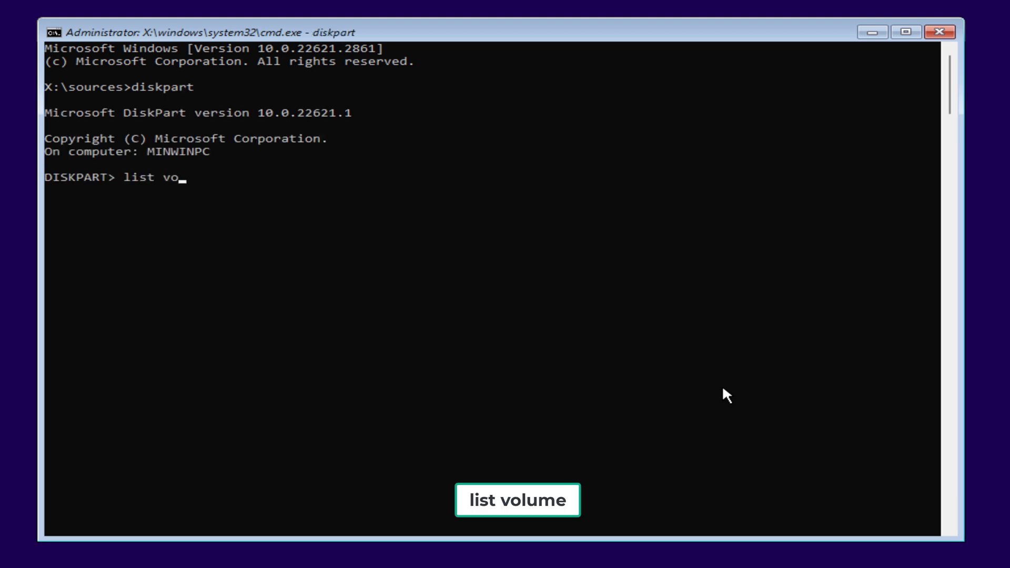
type("lume")
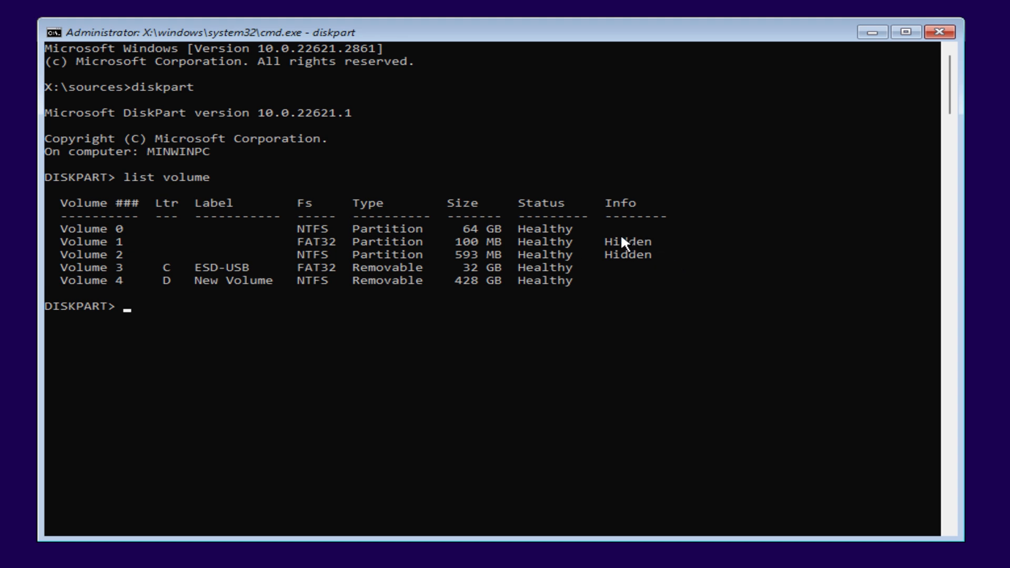
mouse_move(171, 228)
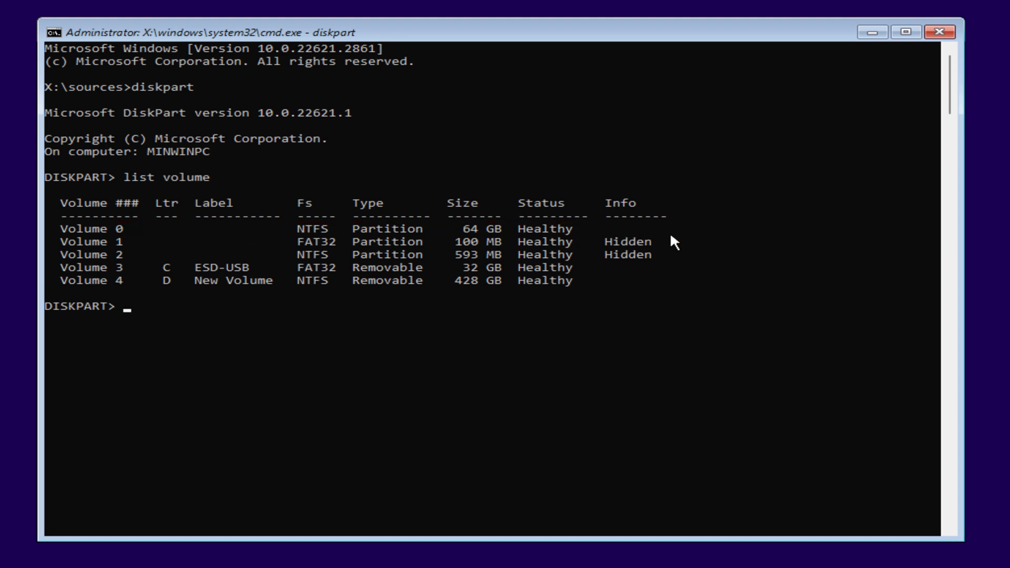
mouse_move(168, 243)
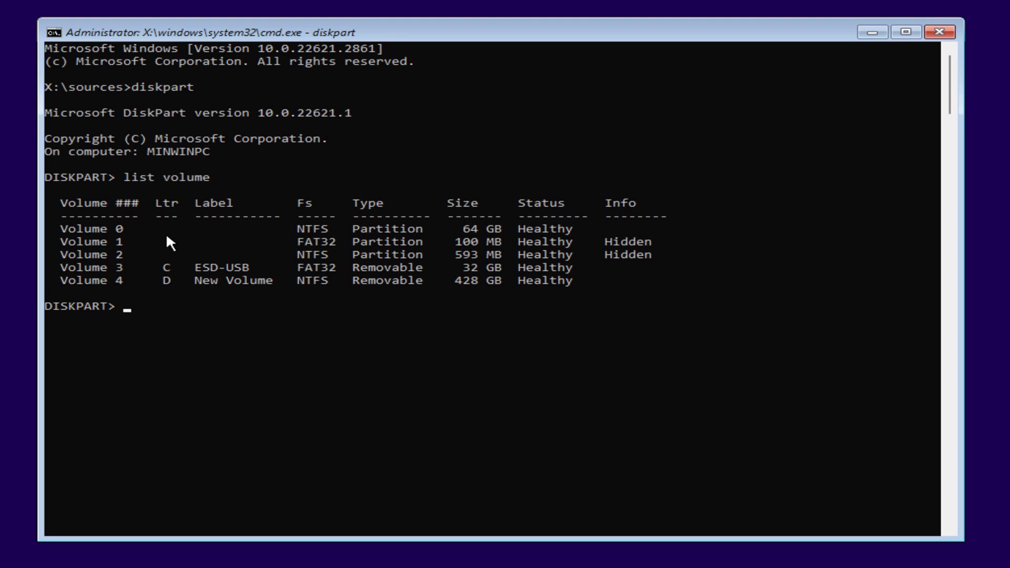
mouse_move(251, 491)
type("select volume 0")
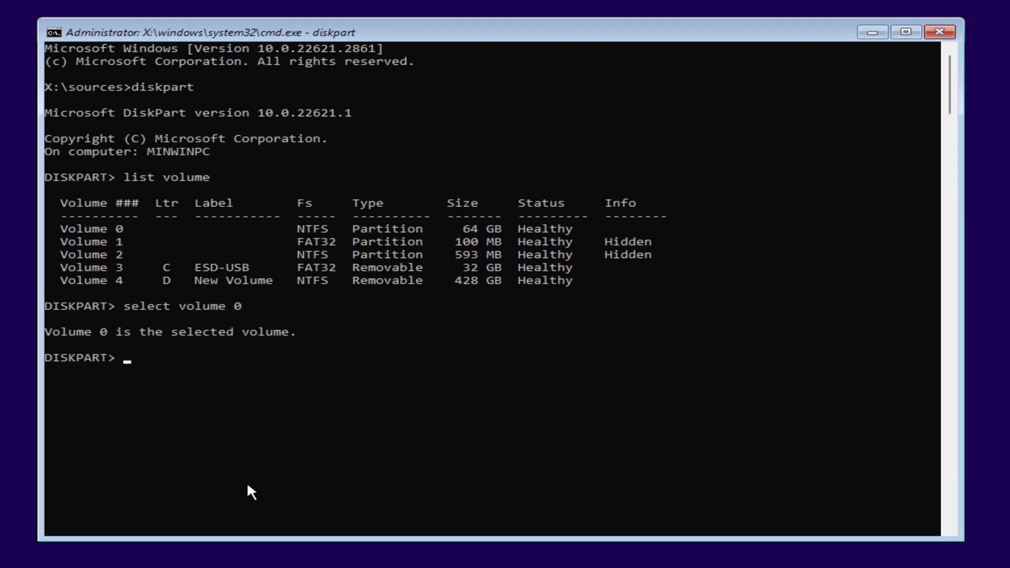
- Assign letter E to the selected volume, verify with list volume, and exit diskpart
type("assign le")
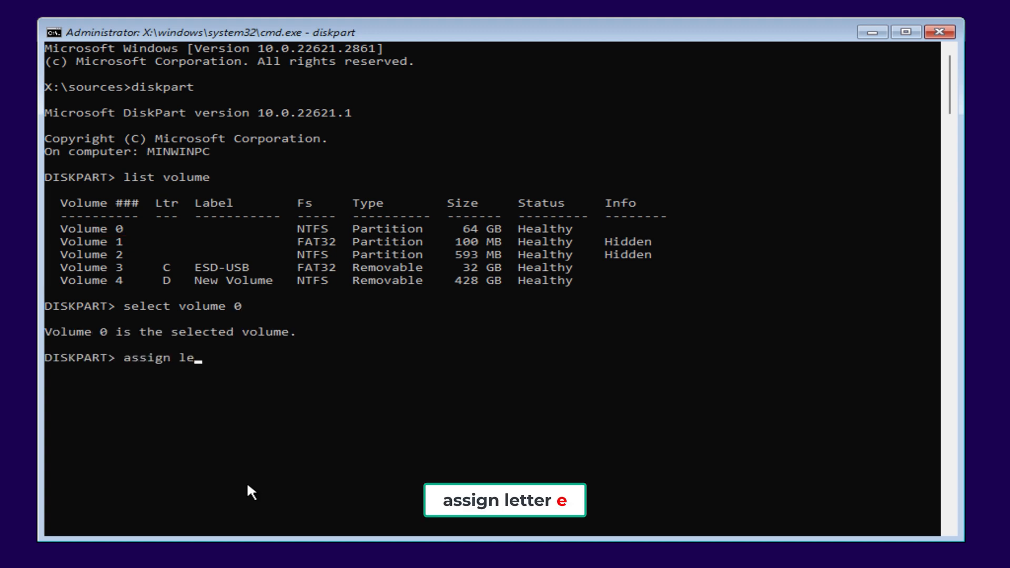
type("tter e")
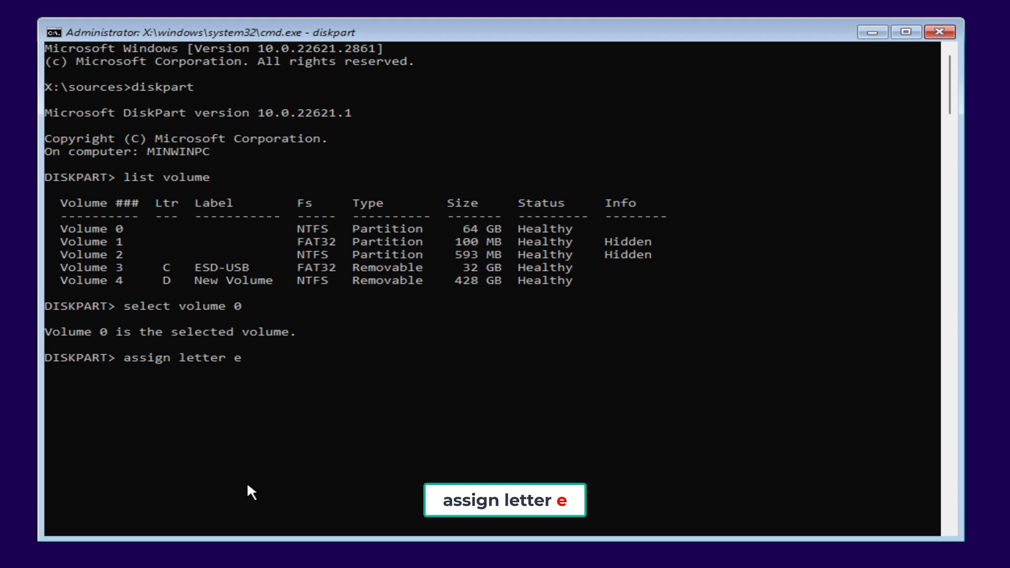
type("list volum")
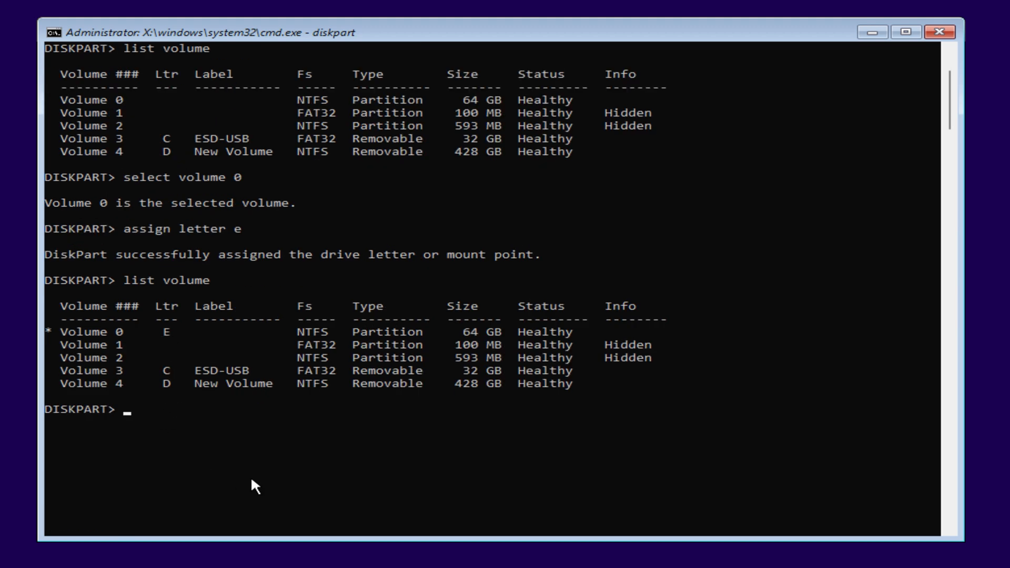
type("exit")
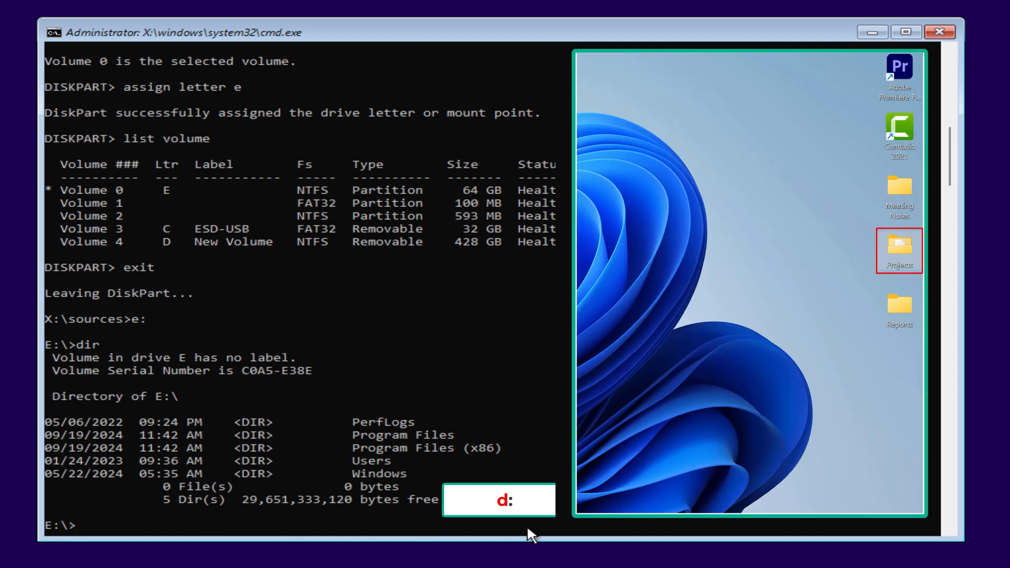
- Check the empty D drive, then navigate into E:\users\james\desktop and list its folders
type("d:")
type("dir")
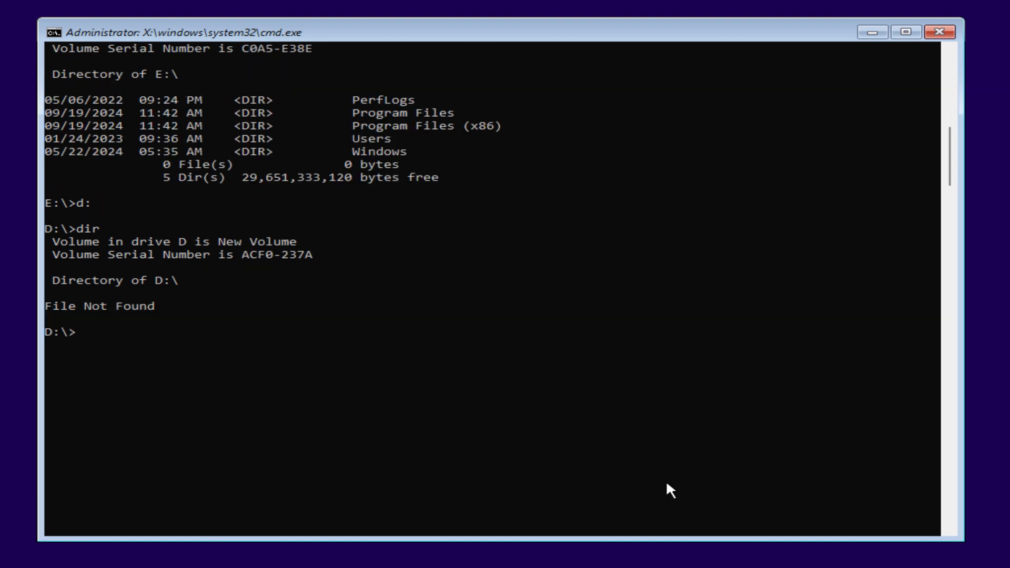
type("e:")
type("c")
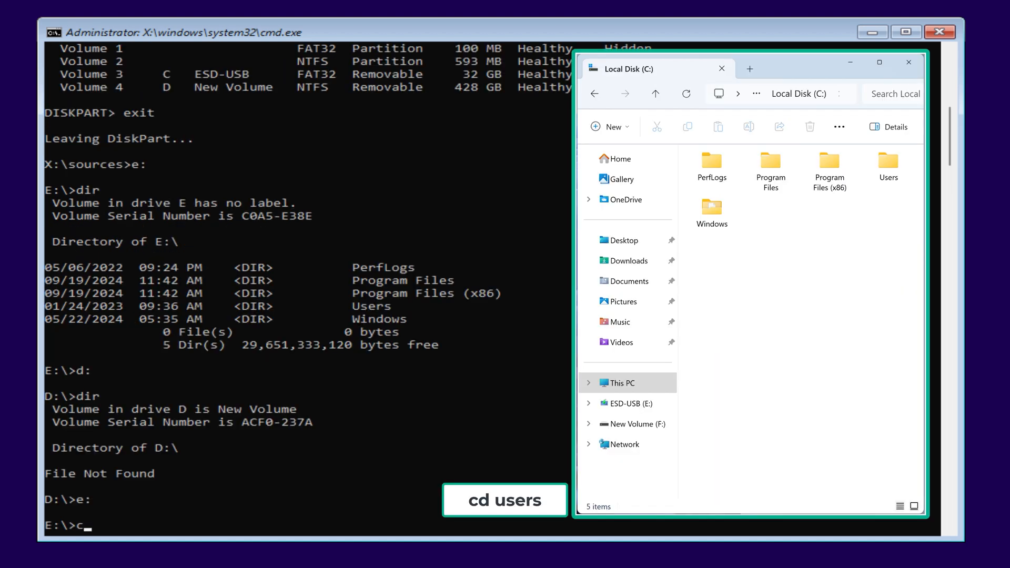
type("d users")
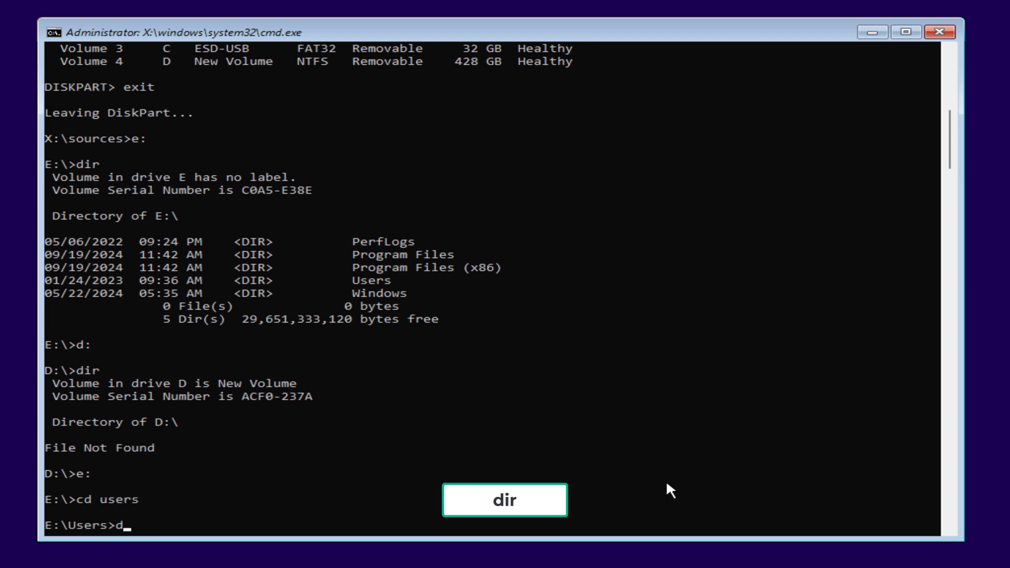
type("dir")
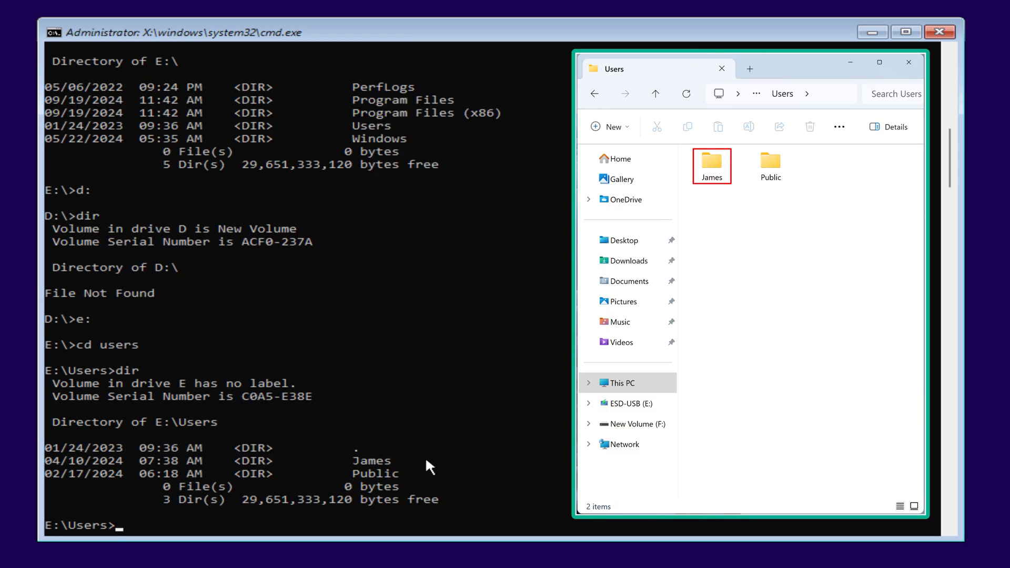
mouse_move(366, 469)
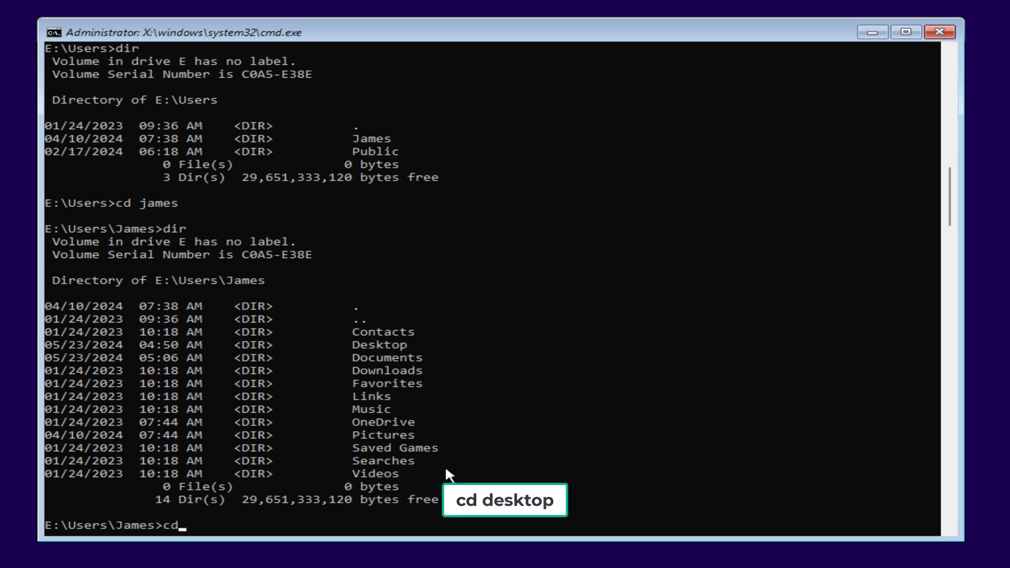
type("desktop")
type("dir")
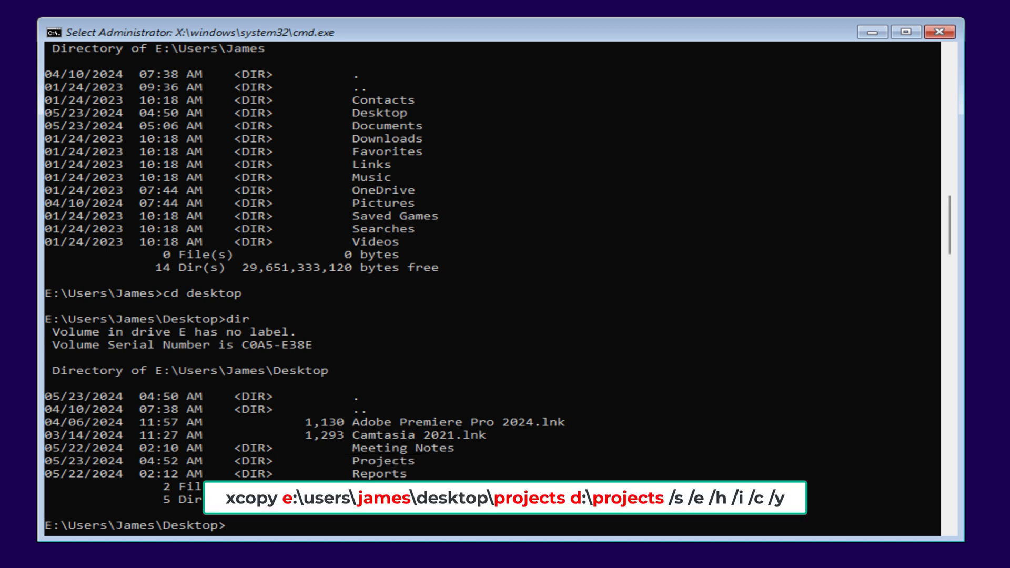
- Compose xcopy from e:\users\james\desktop\projects to d:\projects
type("xcopy")
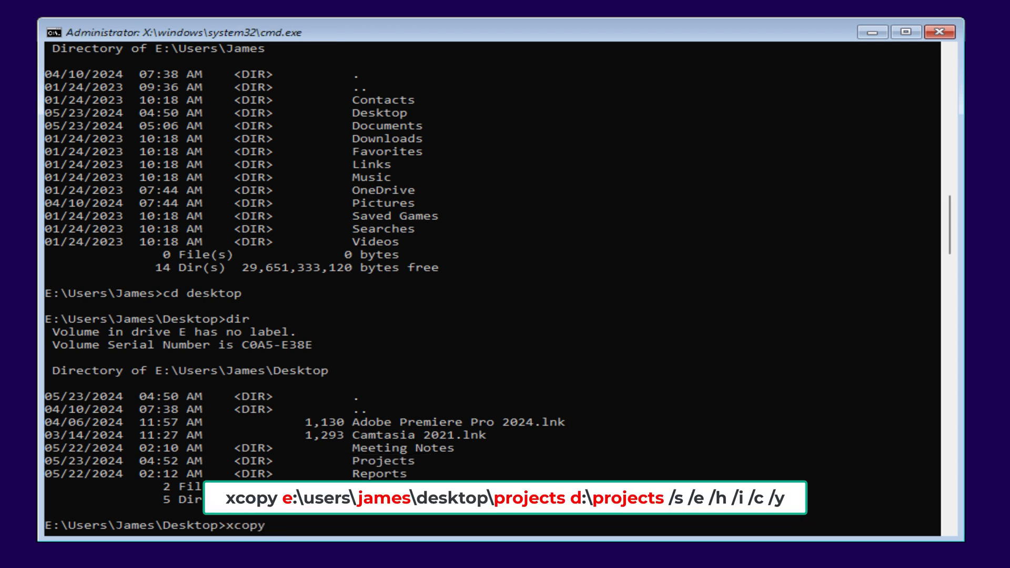
type("e:\\")
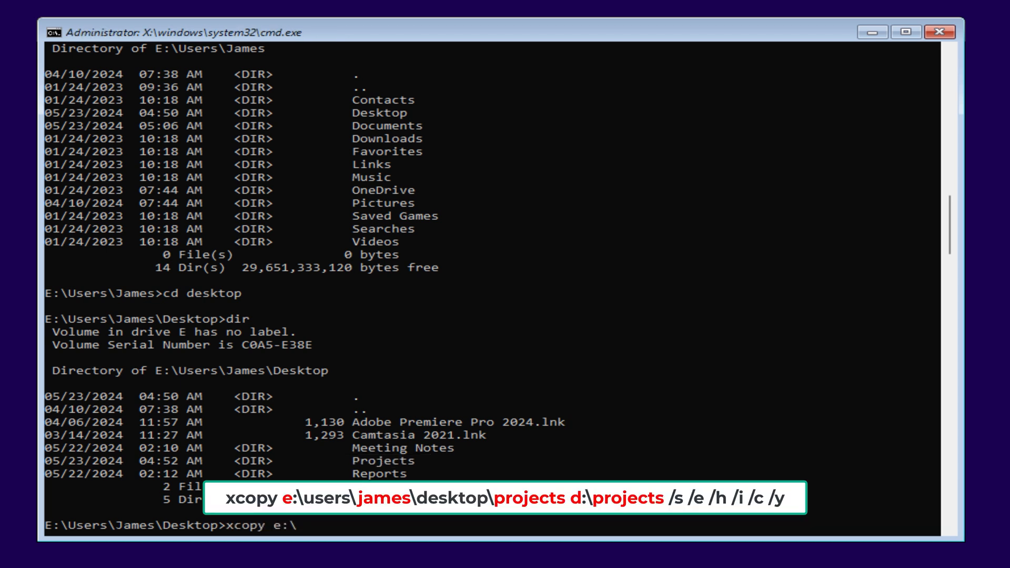
type("users\\james\\")
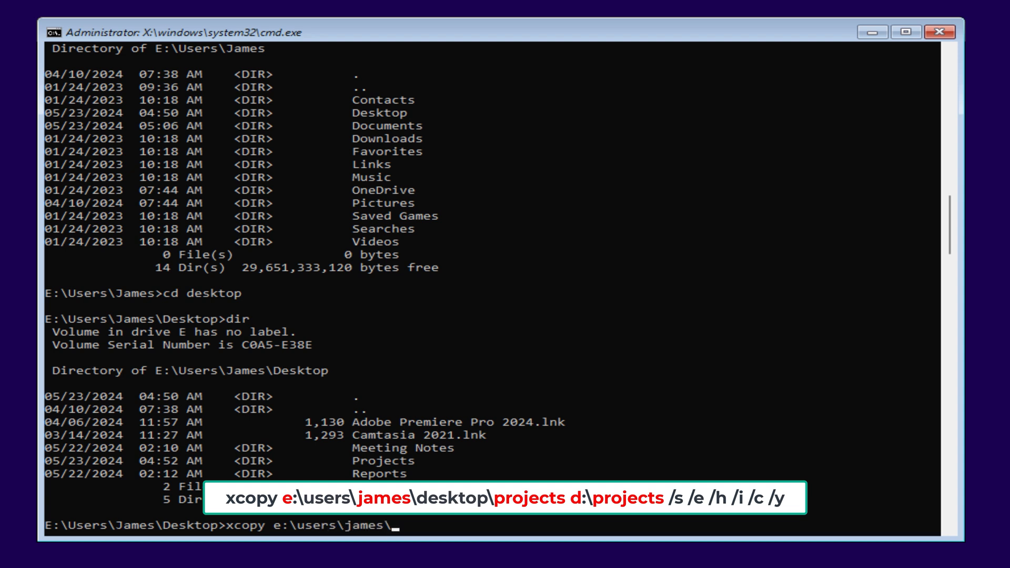
type("desktop\\projects")
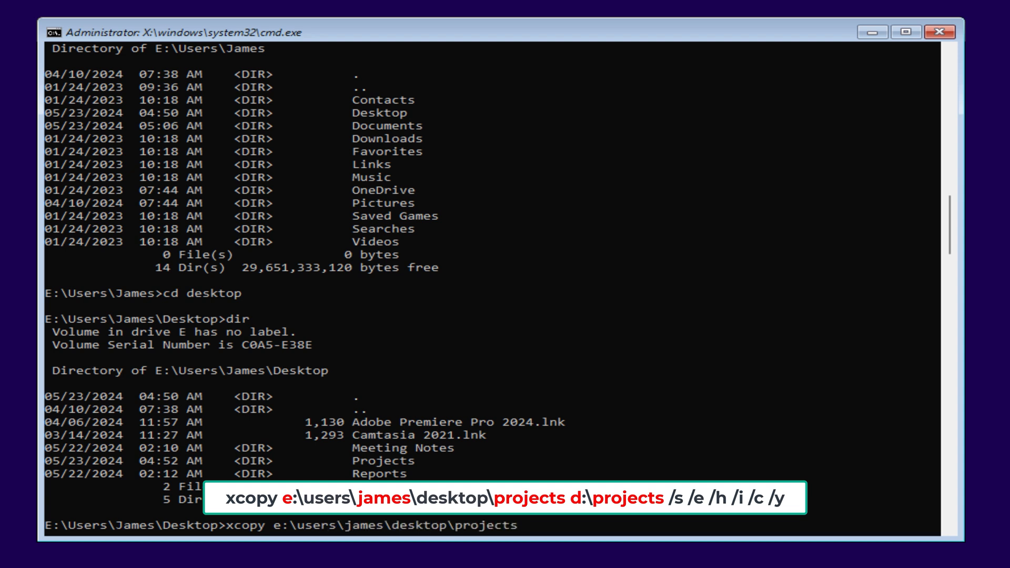
type("d:")
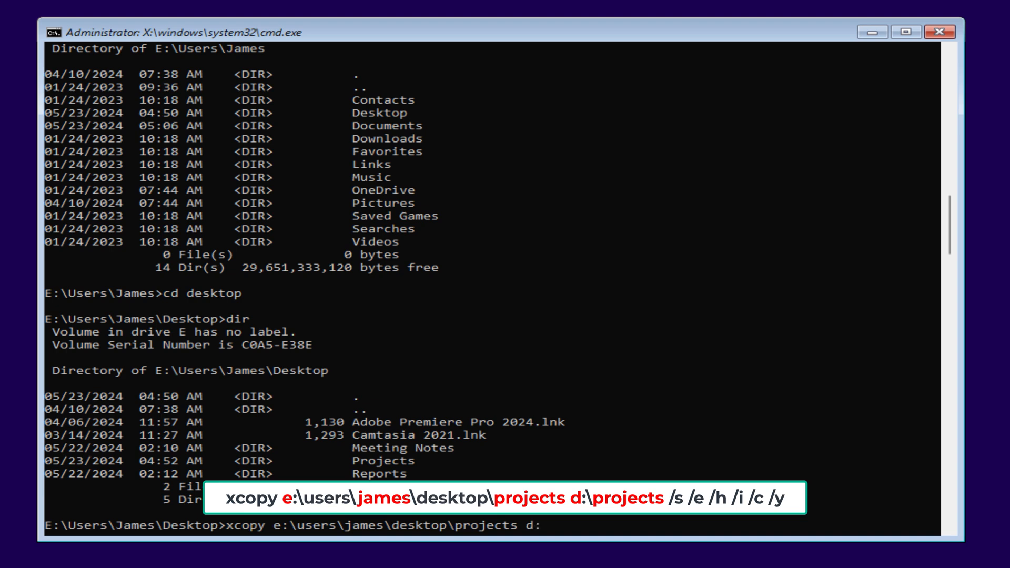
type("\\projects /s /e /h")
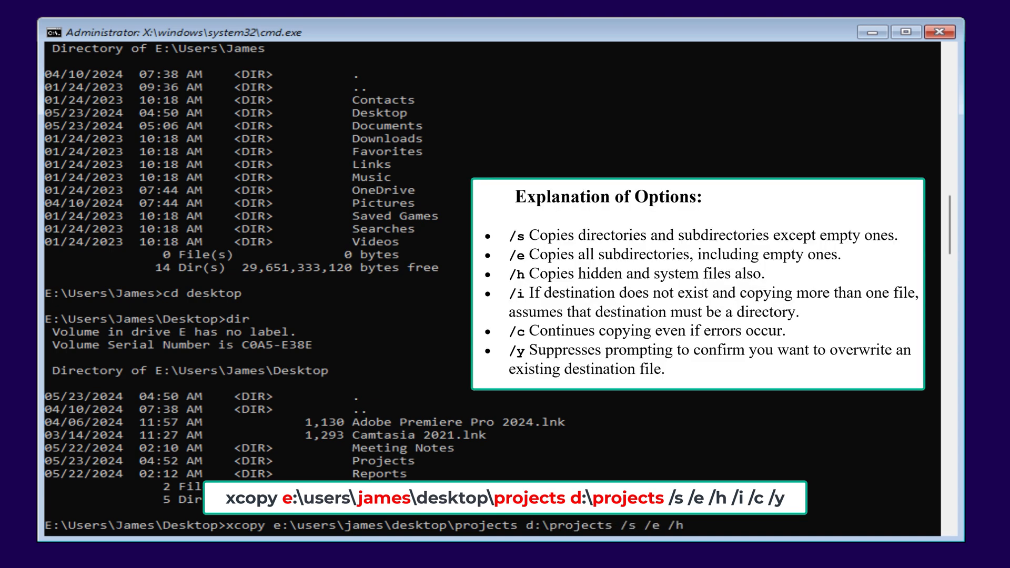
- Run the copy with /s /e /h /i /c /y switches, copying 10 files, and highlight both folder names
type("/i /c")
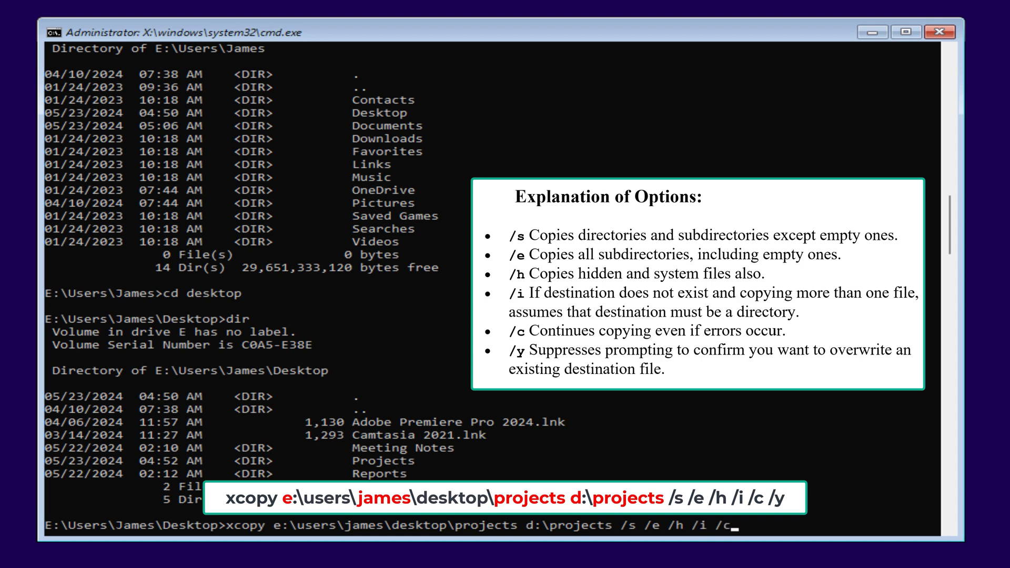
type("/y")
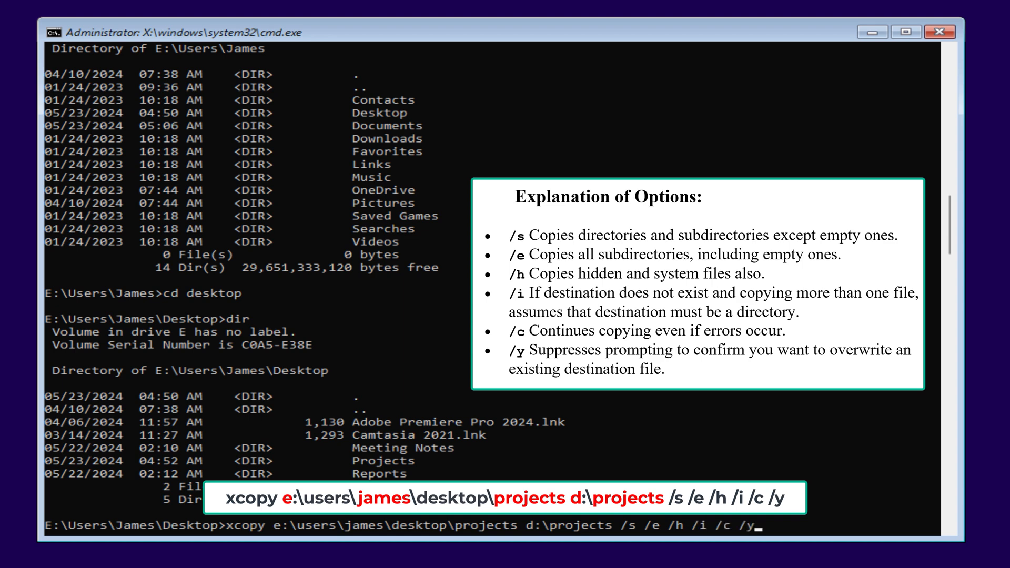
key("Enter")
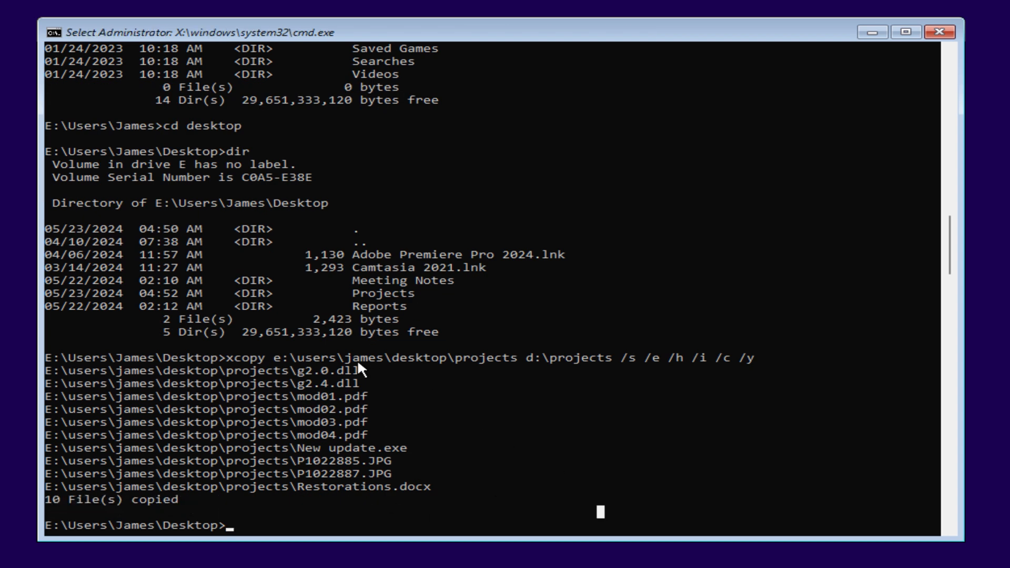
double_click(361, 358)
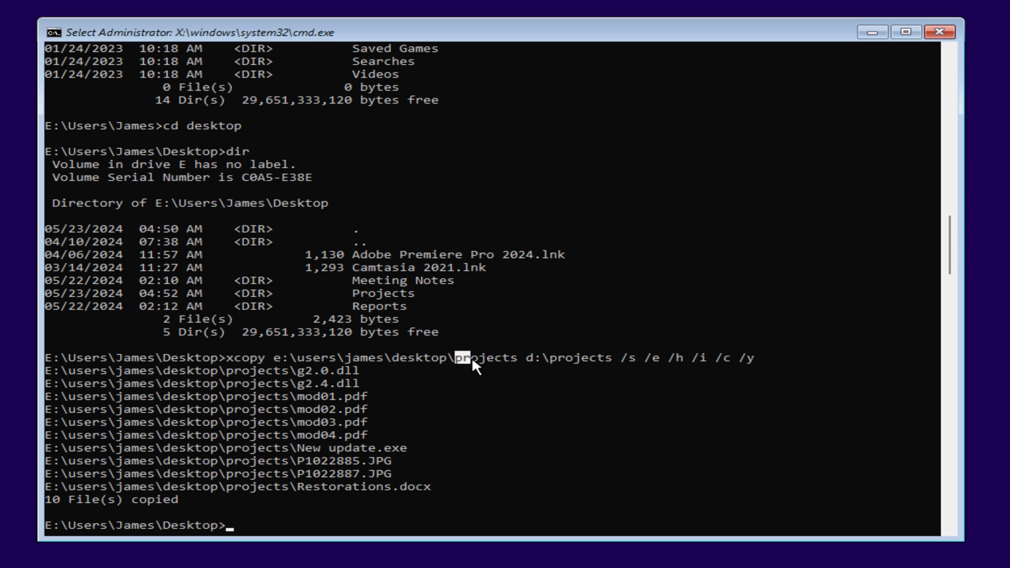
double_click(479, 358)
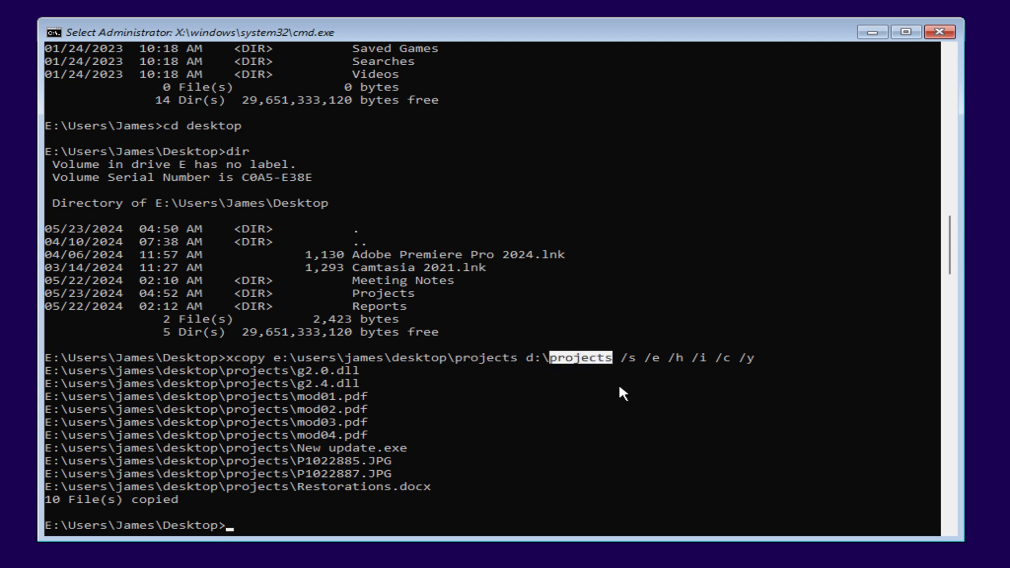
- Move to E Documents, list it, and xcopy "finance reports" to d:\finreports with the same switches
type("cd e:\\")
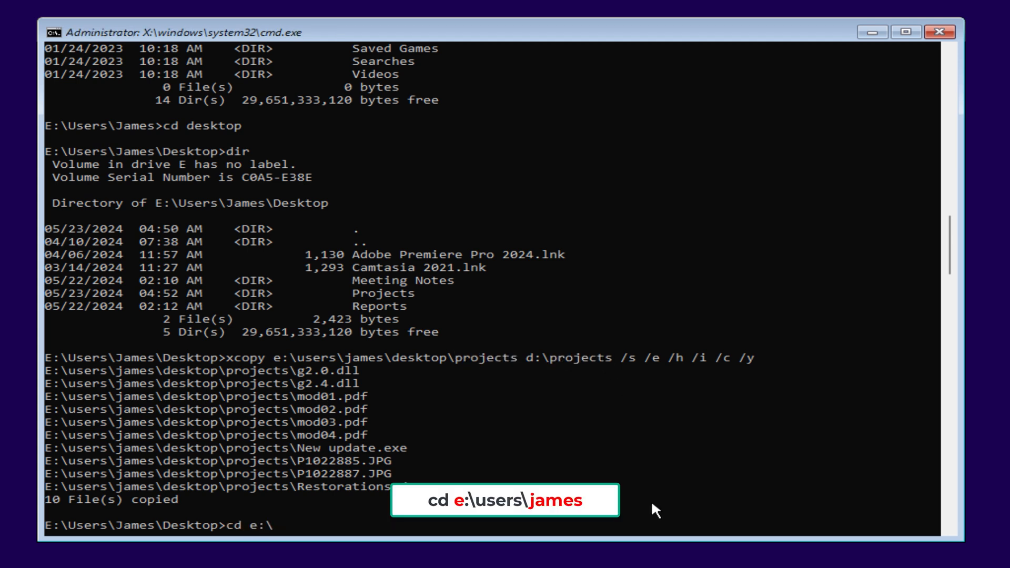
type("dir")
type("xcopy e:\\users\\jam")
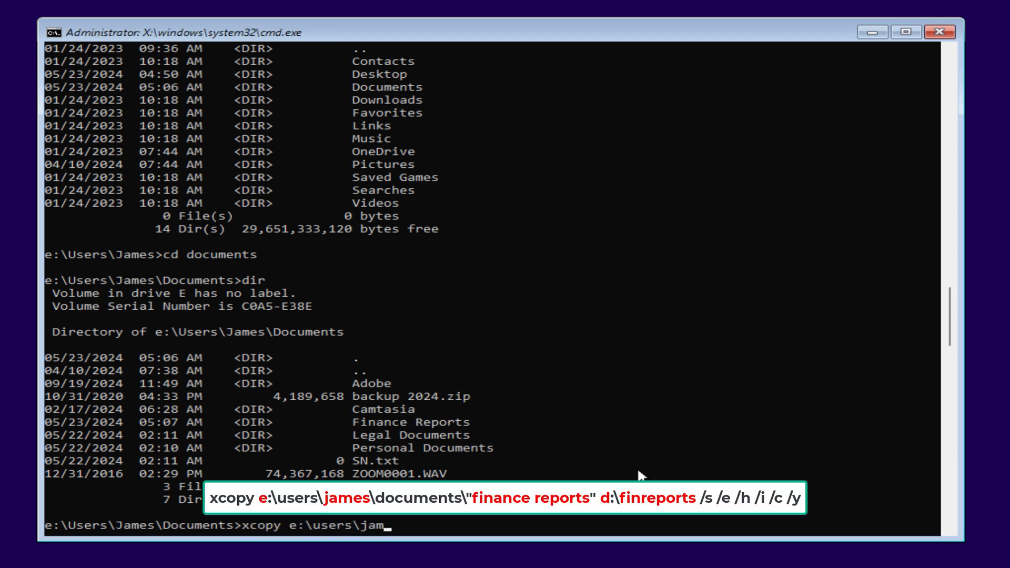
type("es\\documents\\\"finance reports\" d:\\finreports /s /e /h /i /c /y")
type("xcopy e:\\users\\ja")
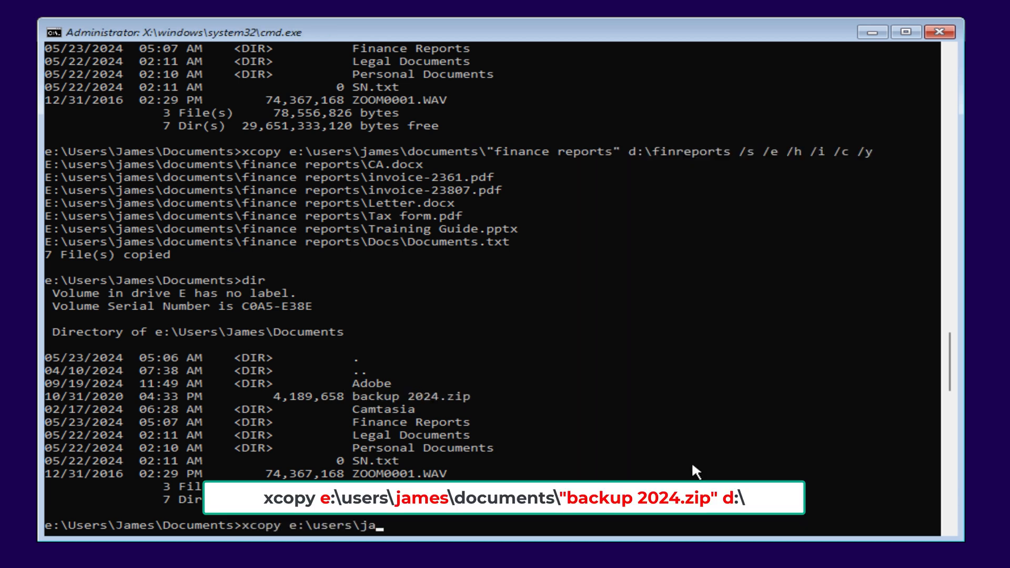
- Xcopy "backup 2024.zip" from Documents into d:\backup, answering D at the prompt, then switch to D
type("mes\\documents\\\"backup 2024.zip\" d:\\")
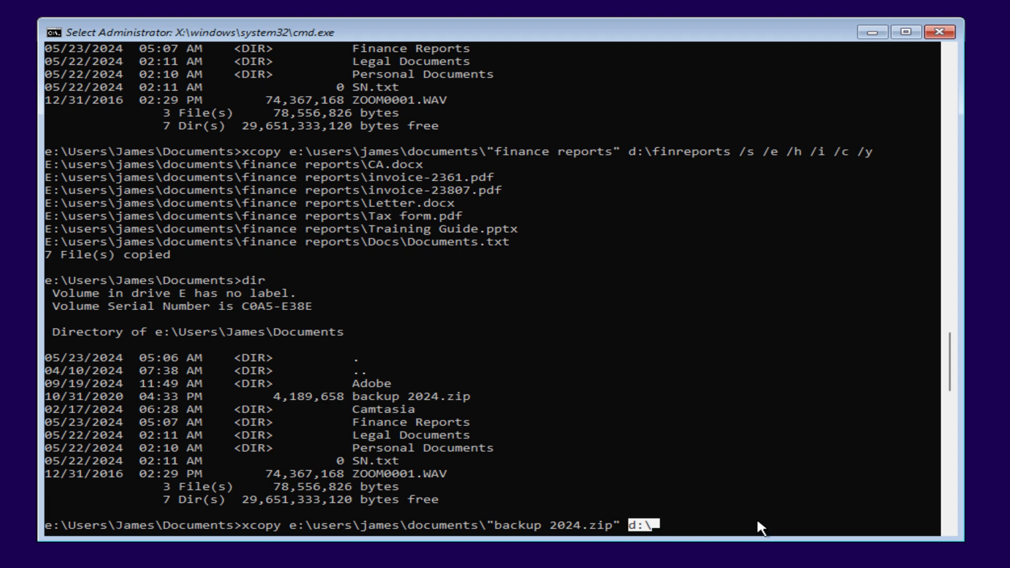
type("backup")
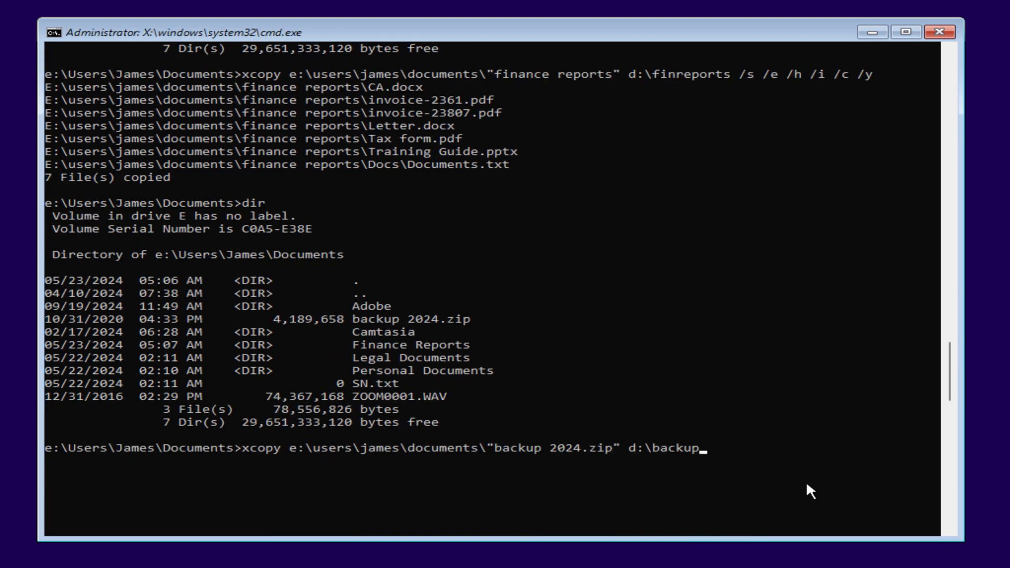
key("enter")
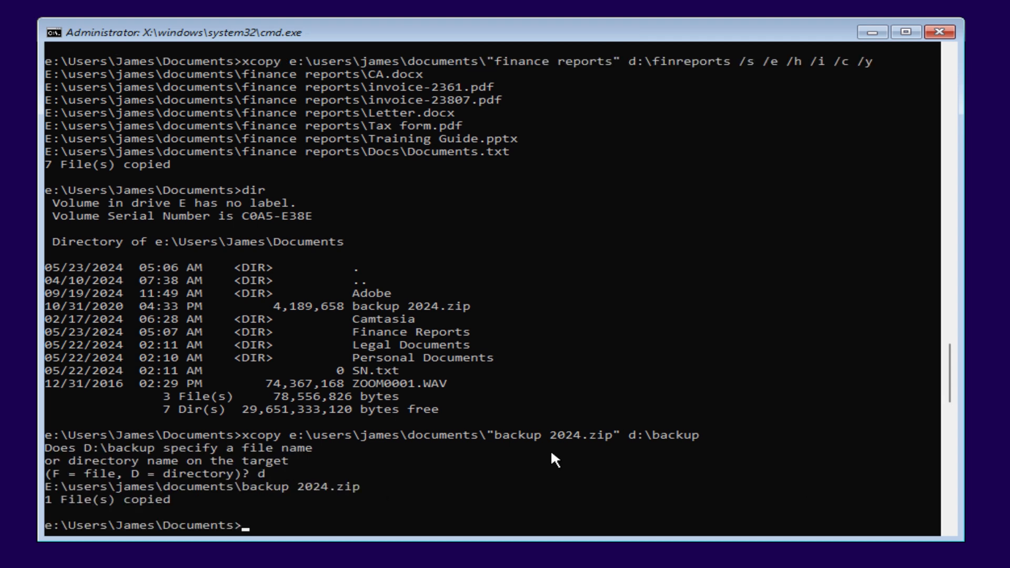
type("d:")
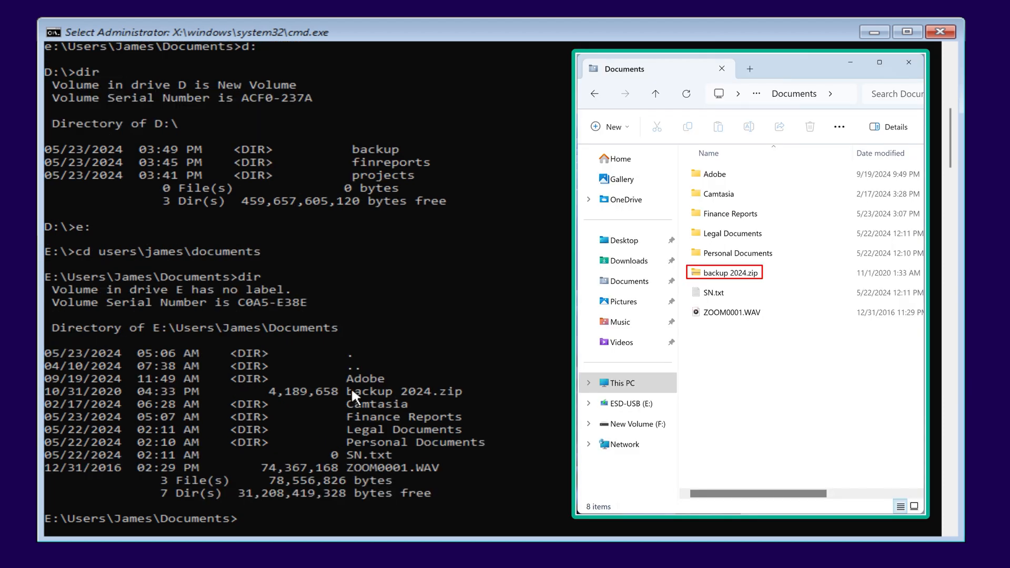
- Highlight backup 2024.zip in the Documents listing after confirming D holds the three folders
double_click(402, 391)
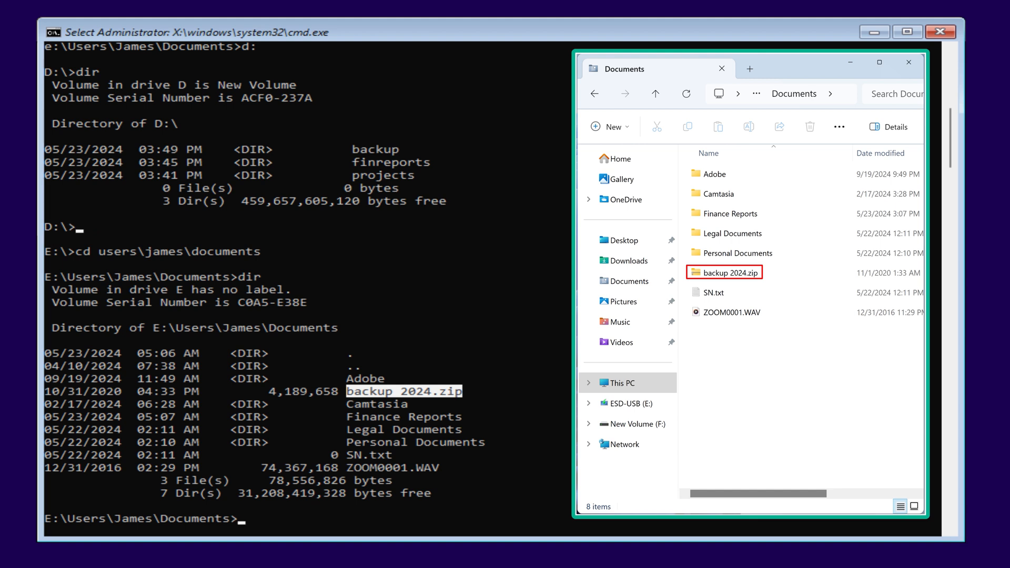
- Delete backup 2024.zip with del /f and relist Documents
type("del")
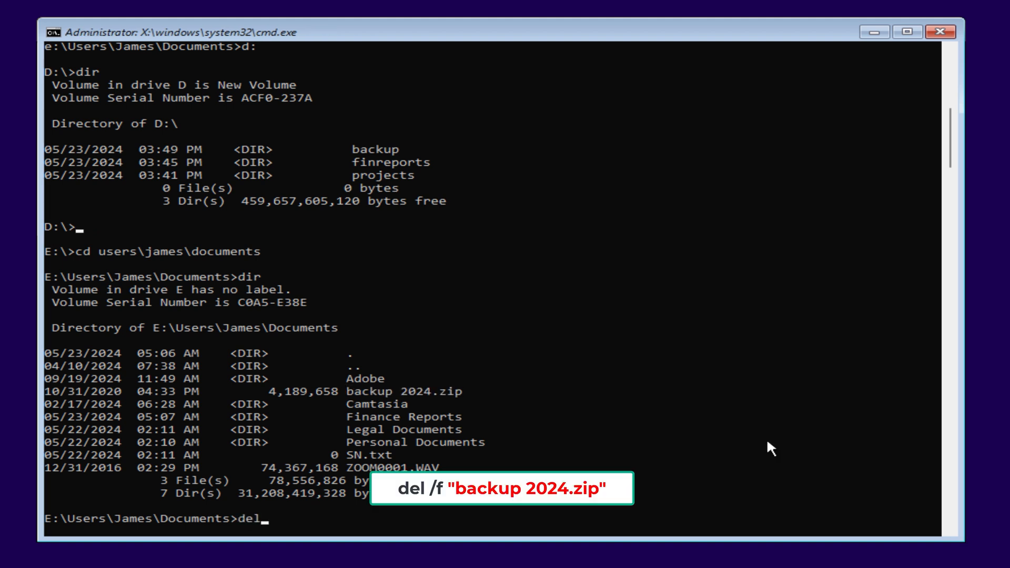
type("/f \"ba")
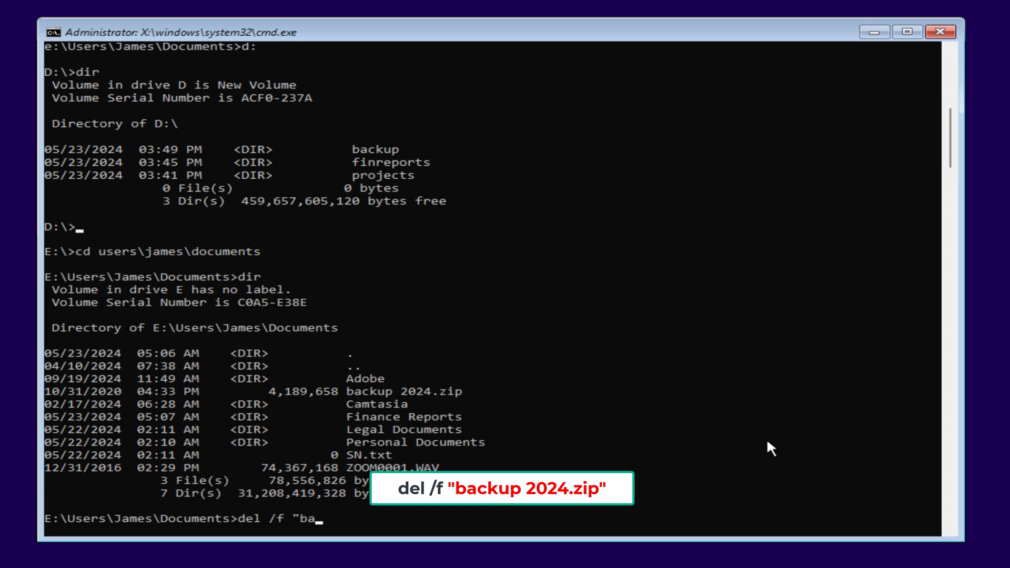
type("dir")
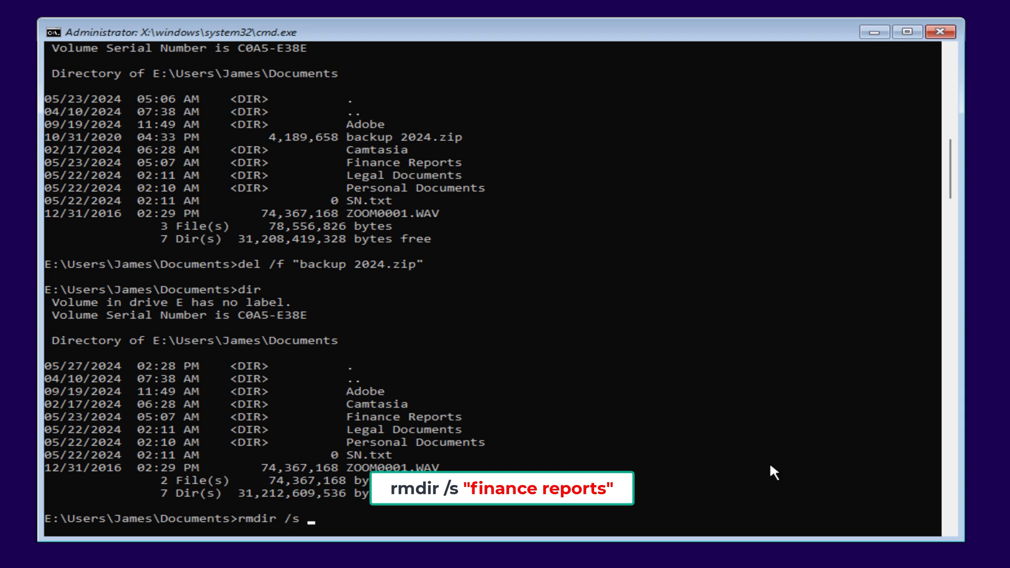
- Remove the Finance Reports folder with rmdir /s, answering y to confirm
type("\"finance reports\"")
type("y")
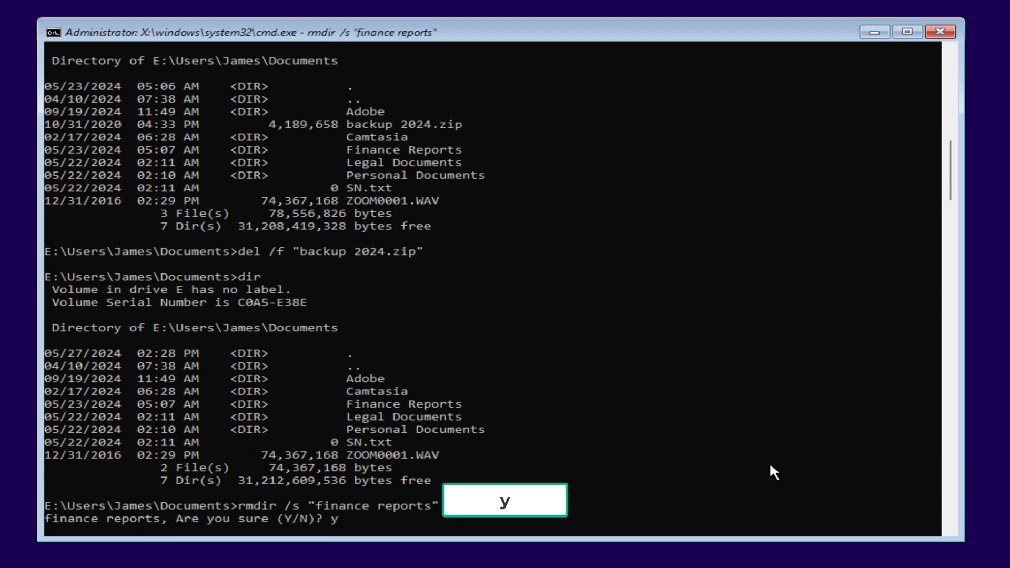
key("enter")
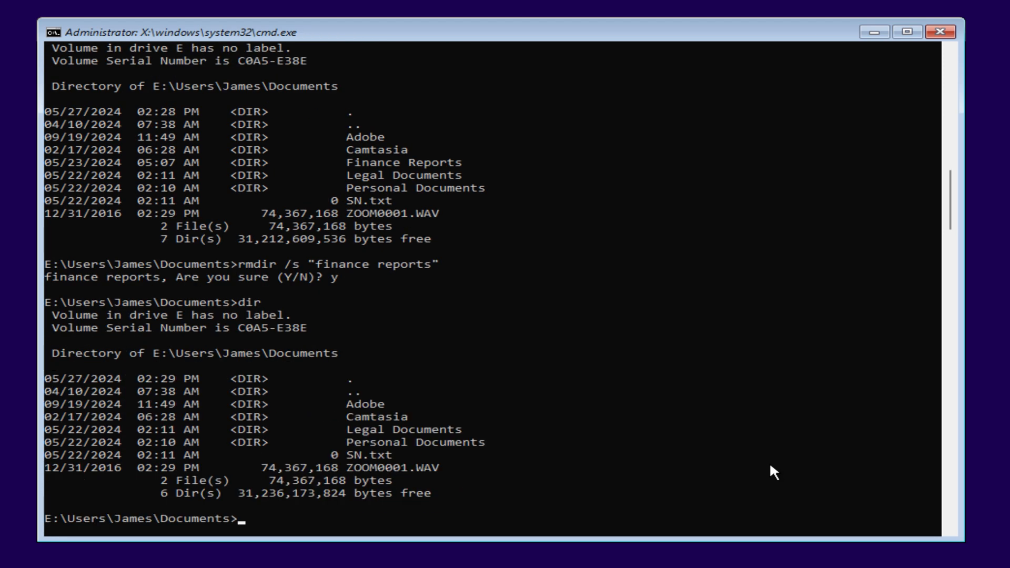